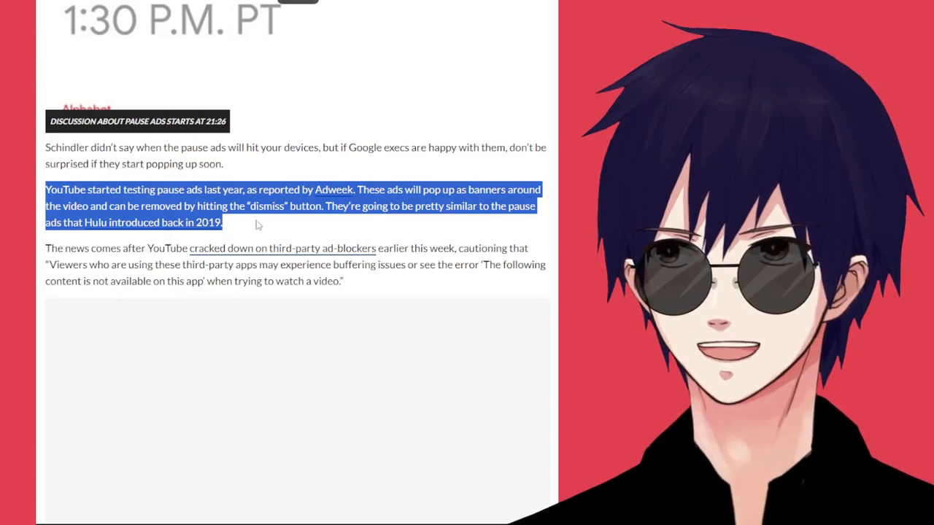
mouse_move(448, 219)
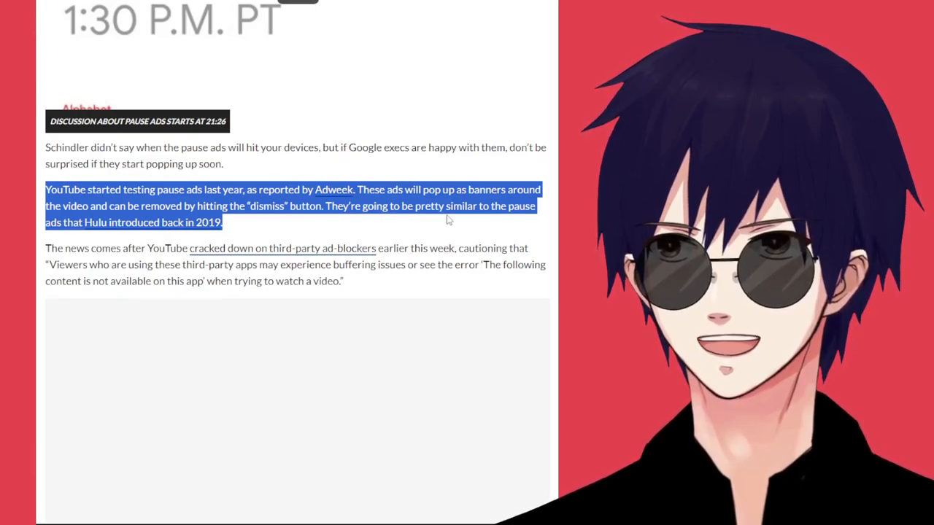
mouse_move(153, 227)
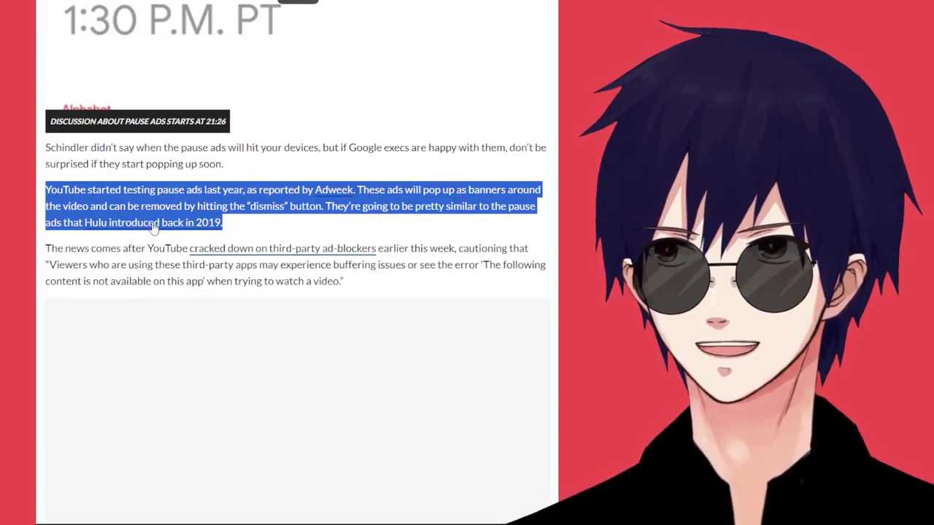